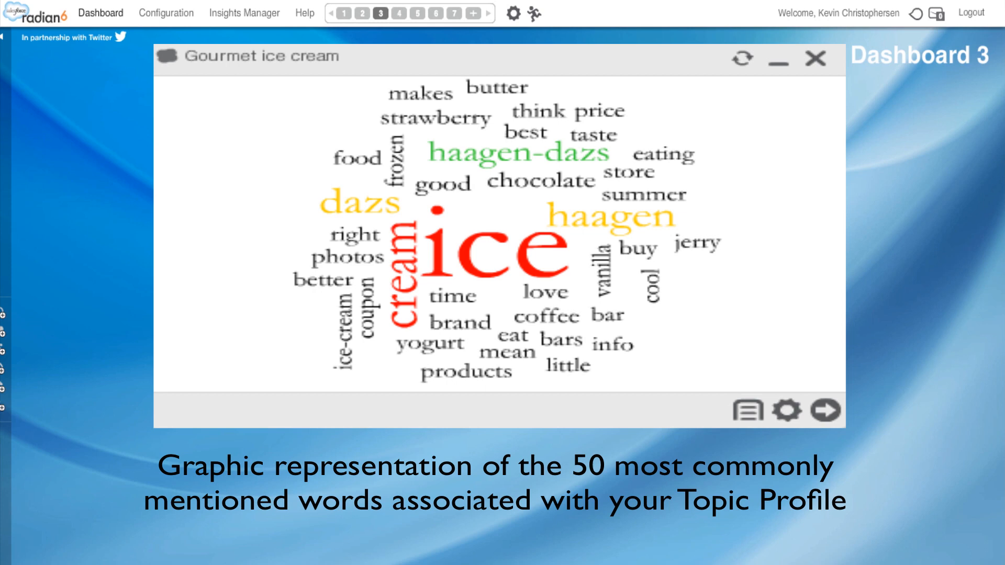
Close the existing Gourmet ice cream word cloud, leaving Dashboard 3 empty
{"action": "left_click", "coordinate": [815, 58]}
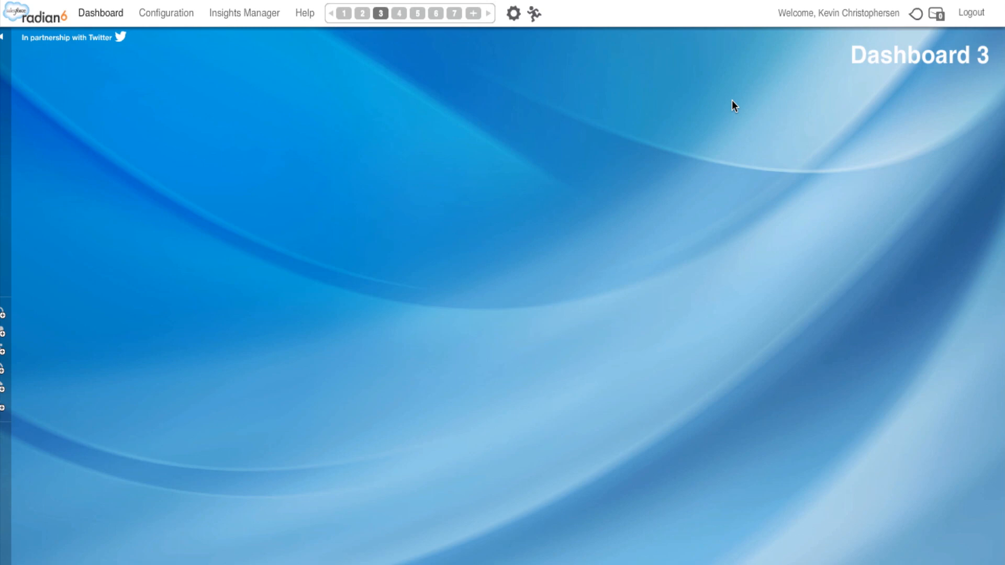
{"action": "mouse_move", "coordinate": [724, 102]}
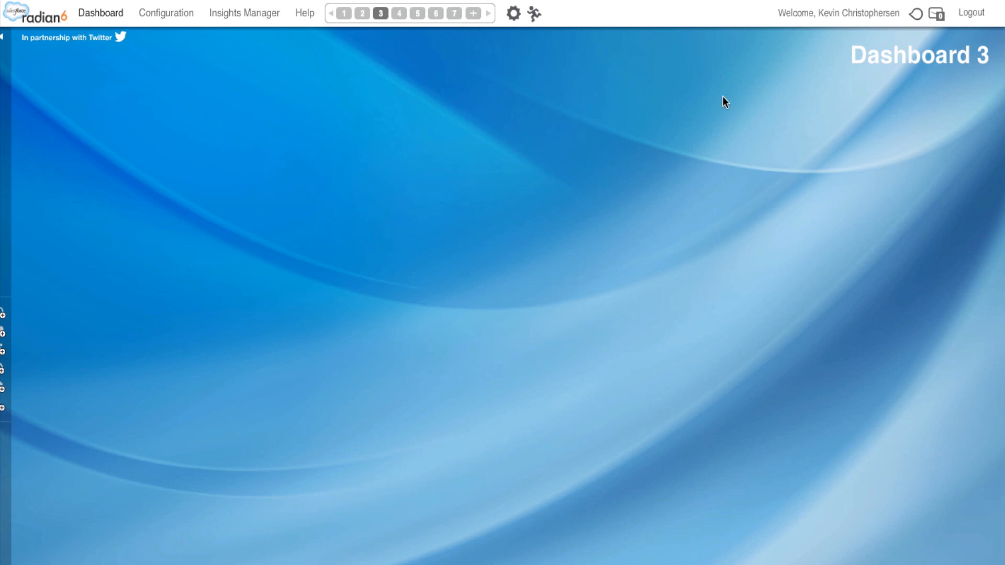
{"action": "mouse_move", "coordinate": [550, 82]}
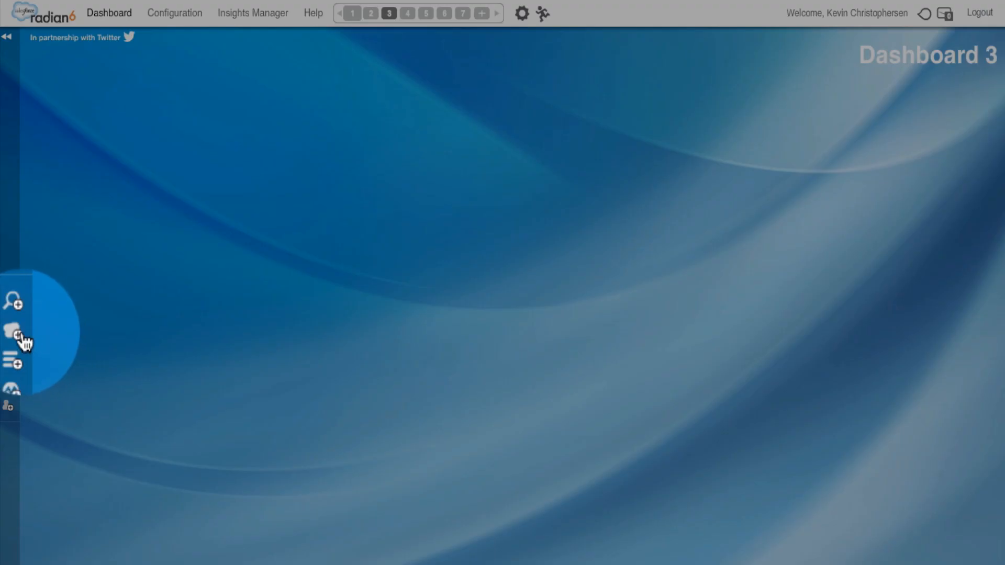
{"action": "mouse_move", "coordinate": [19, 336]}
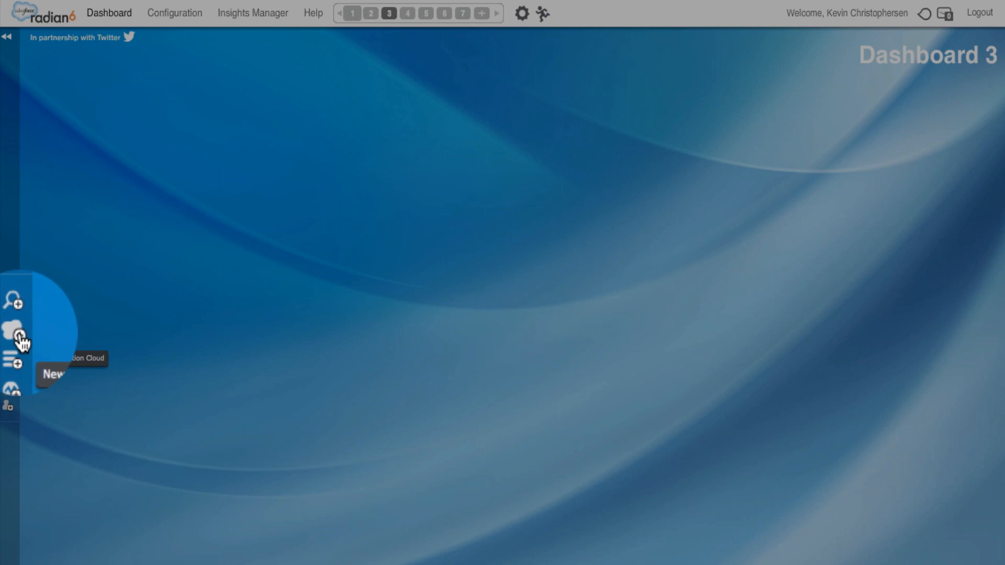
Add a new Conversation Cloud widget from the sidebar and bring up its configuration form
{"action": "left_click", "coordinate": [19, 336]}
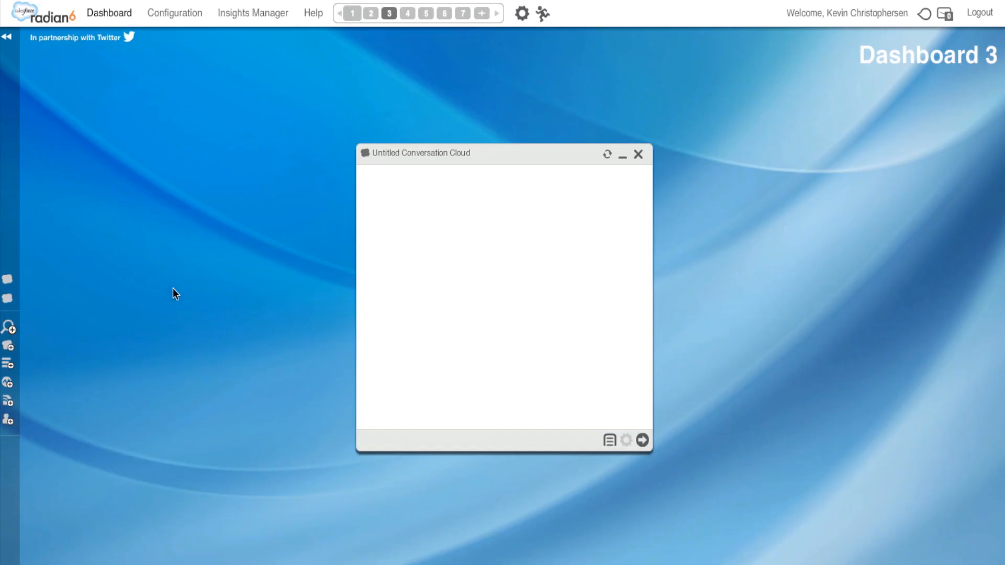
{"action": "left_click", "coordinate": [627, 441]}
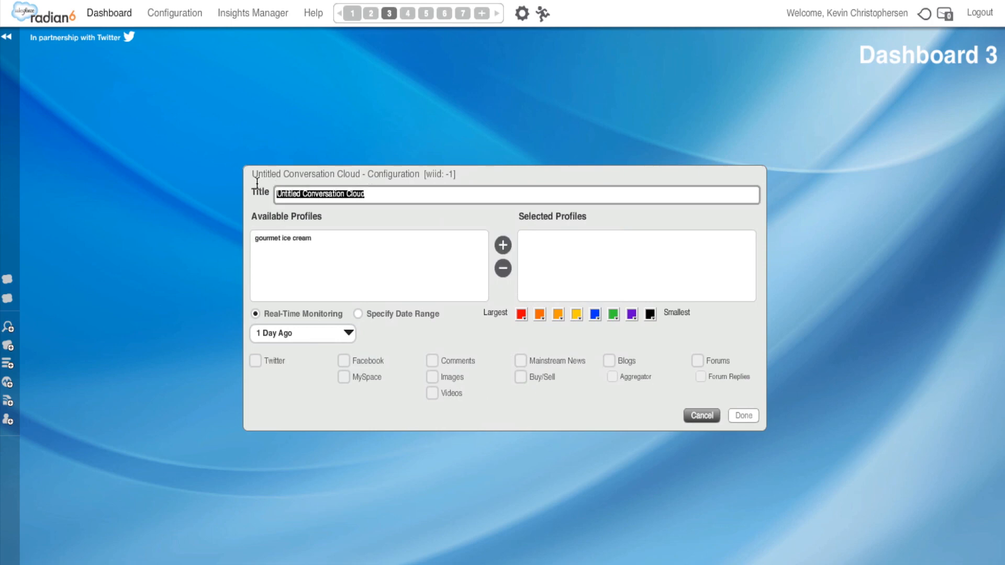
Title the widget Gourmet Ice Cream and move the gourmet ice cream profile into the selected profiles
{"action": "type", "text": "Gourmet Ice C"}
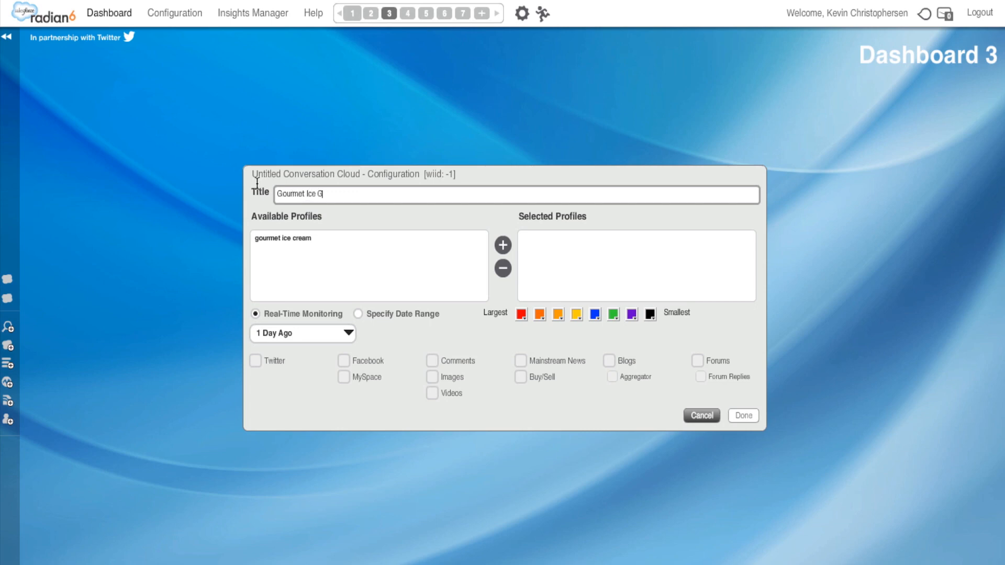
{"action": "type", "text": "ream"}
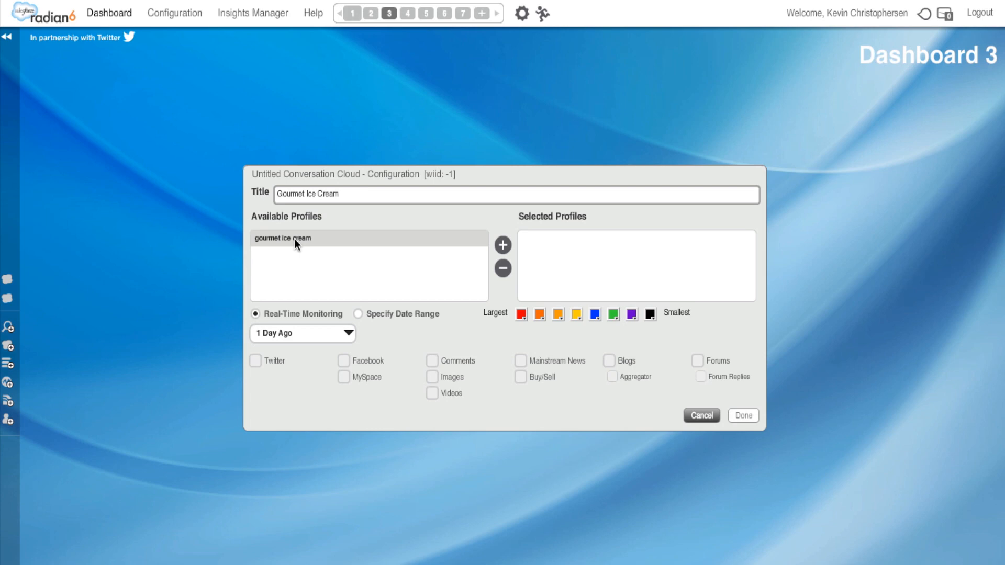
{"action": "left_click", "coordinate": [281, 238]}
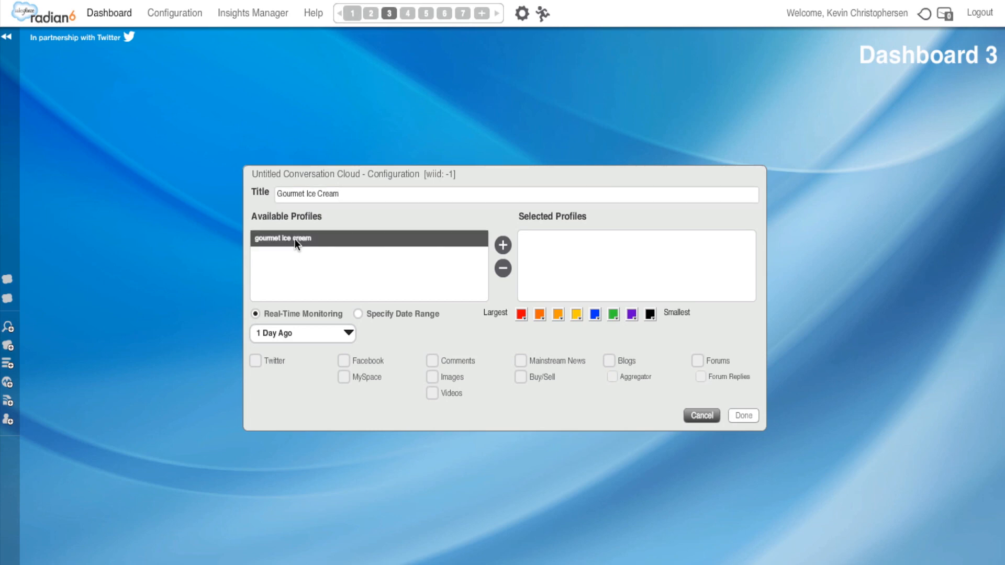
{"action": "mouse_move", "coordinate": [502, 245]}
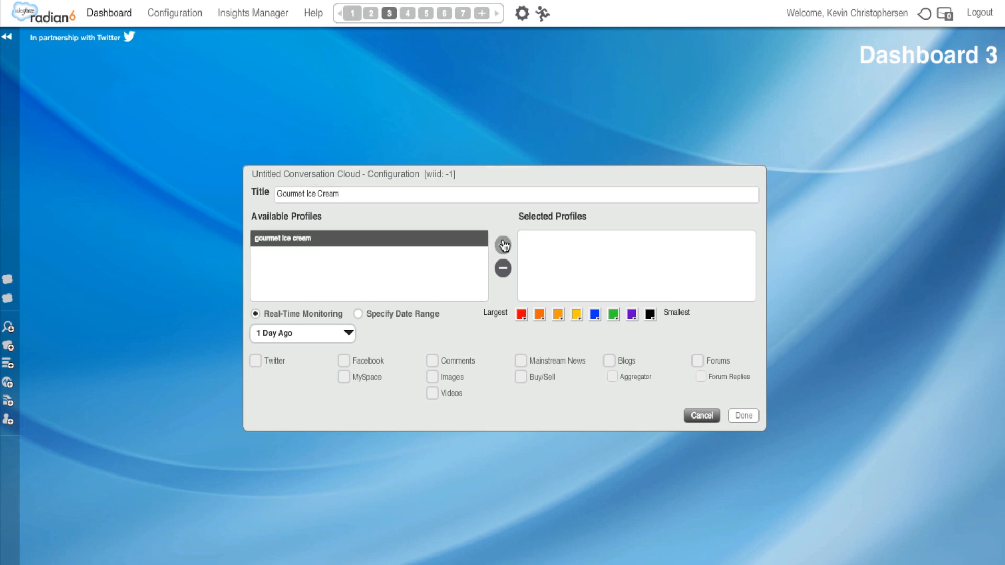
{"action": "left_click", "coordinate": [503, 245]}
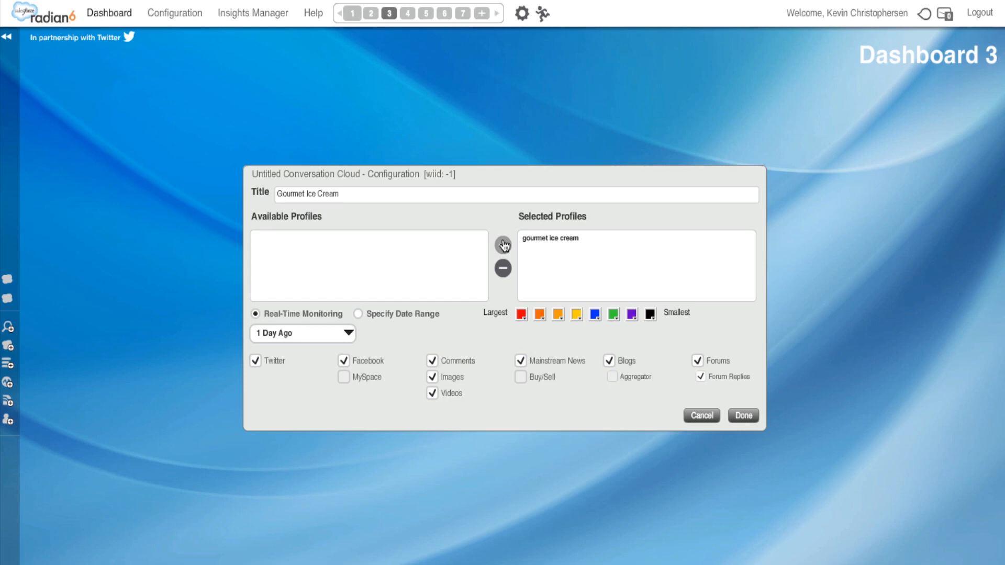
{"action": "mouse_move", "coordinate": [304, 321]}
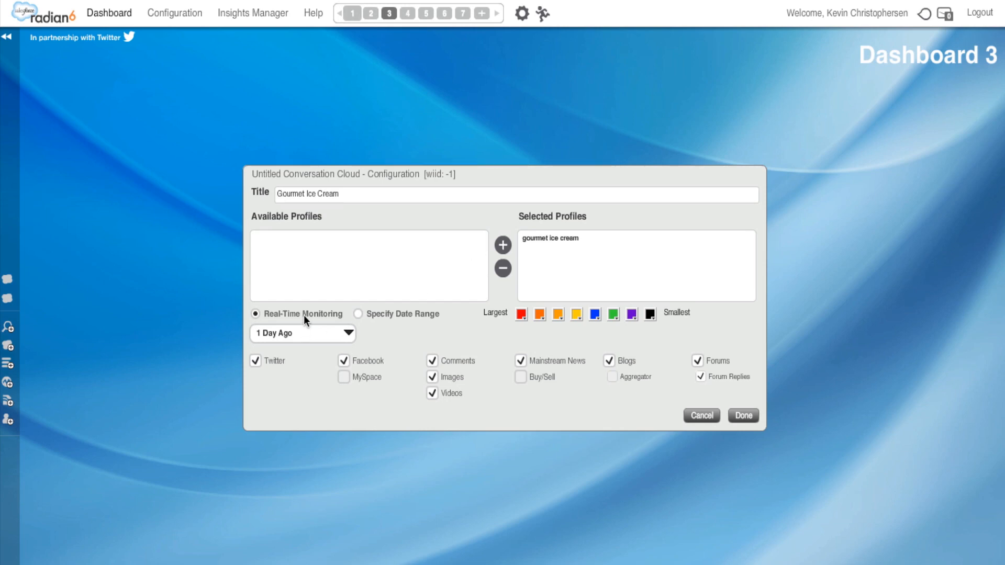
{"action": "mouse_move", "coordinate": [347, 335]}
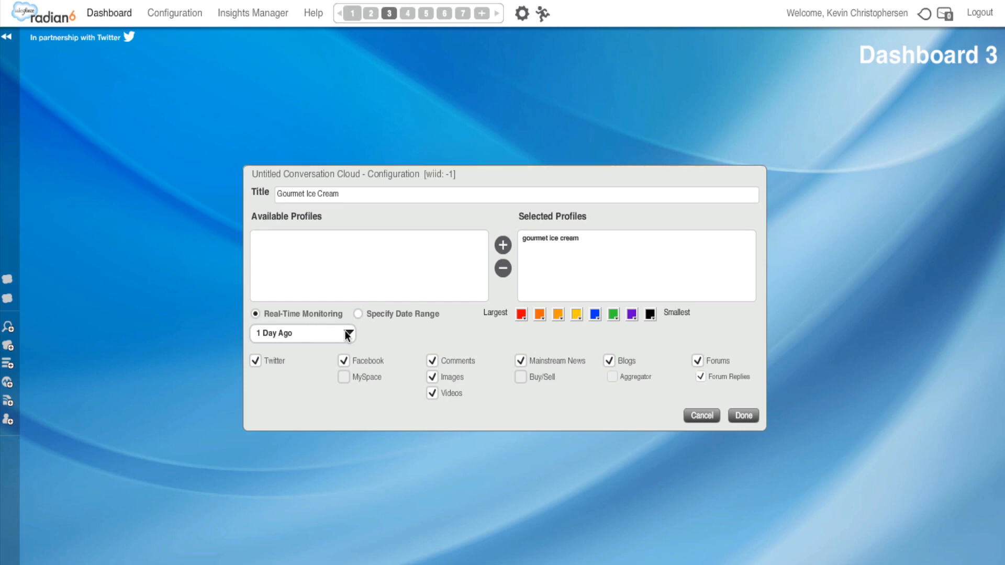
Set the real-time range to 7 Days Ago and include Images and Comments as media types
{"action": "left_click", "coordinate": [349, 333]}
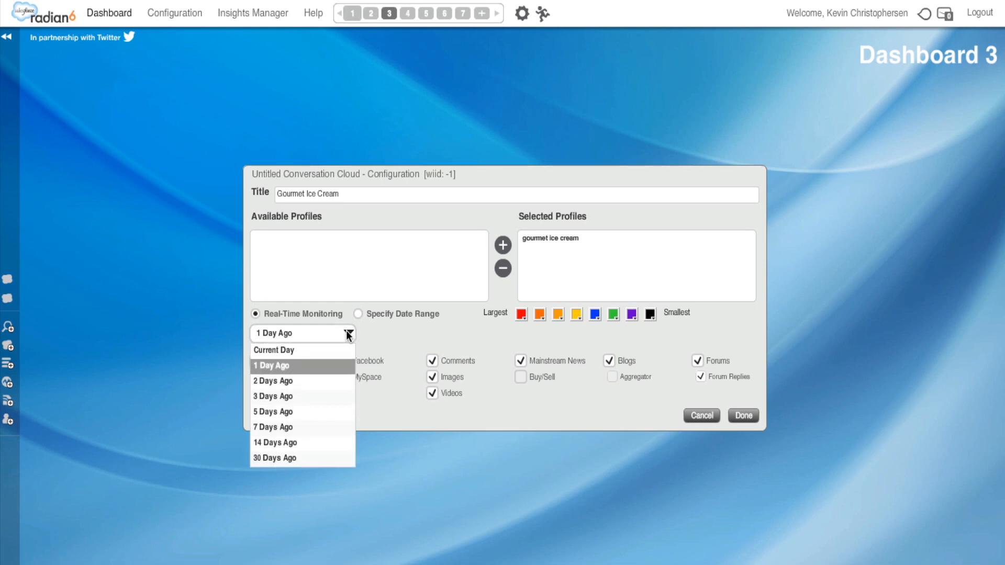
{"action": "mouse_move", "coordinate": [314, 459]}
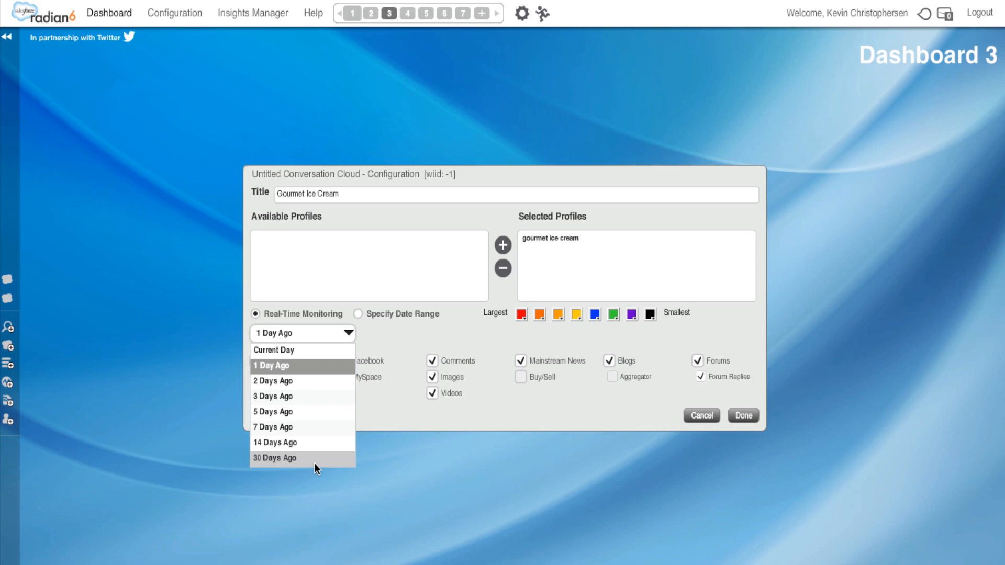
{"action": "mouse_move", "coordinate": [315, 462]}
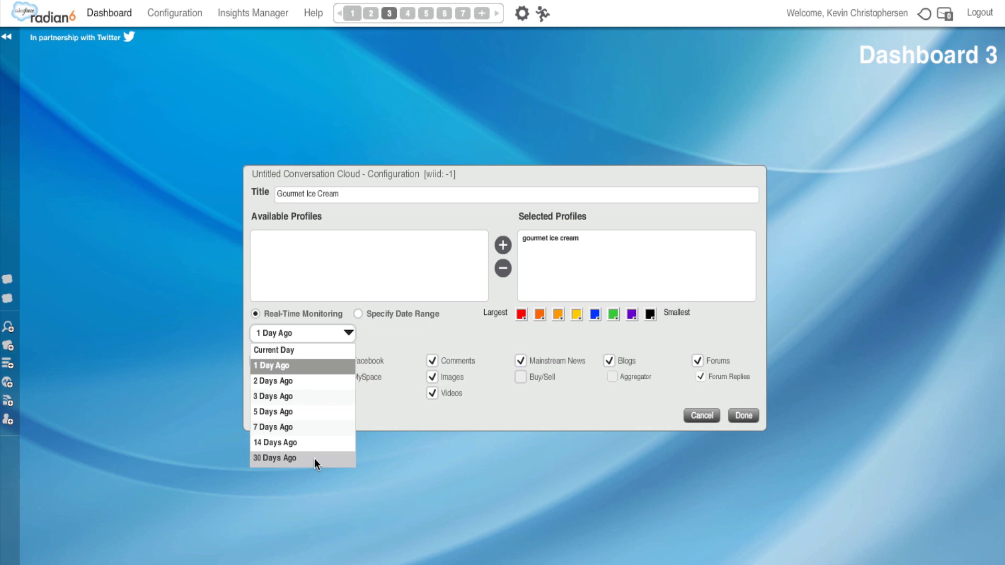
{"action": "mouse_move", "coordinate": [314, 427]}
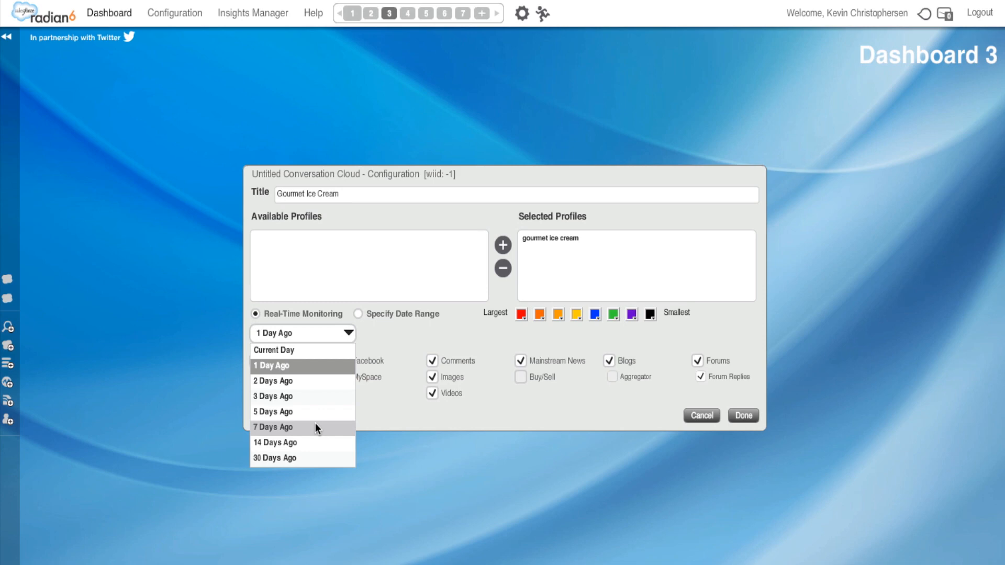
{"action": "left_click", "coordinate": [273, 427]}
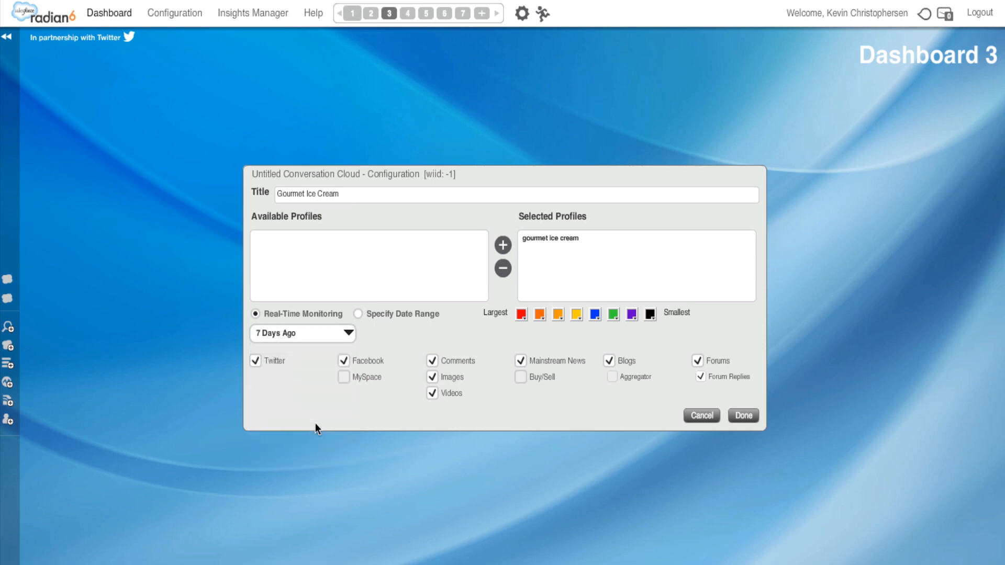
{"action": "mouse_move", "coordinate": [390, 321]}
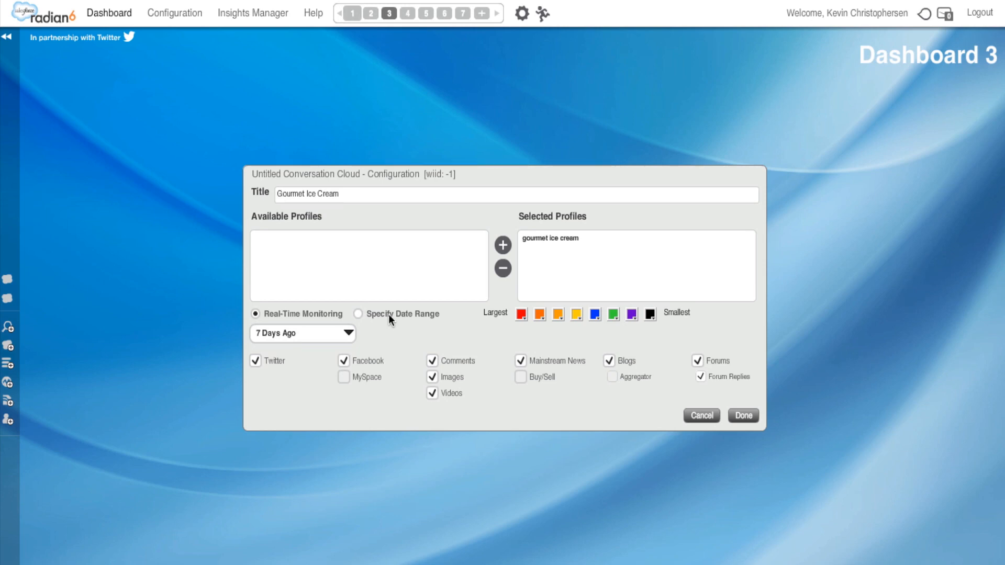
{"action": "mouse_move", "coordinate": [361, 315]}
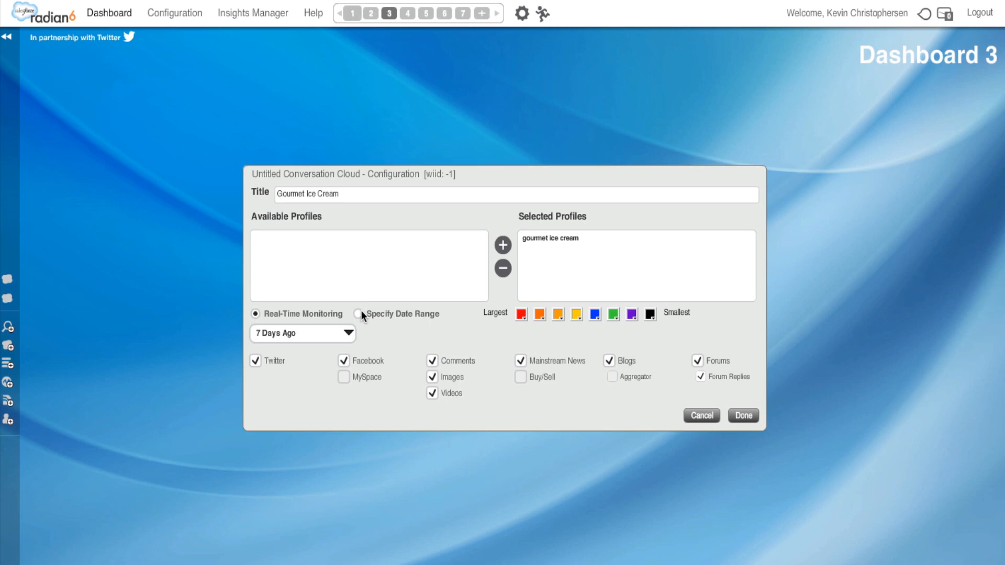
{"action": "mouse_move", "coordinate": [276, 368]}
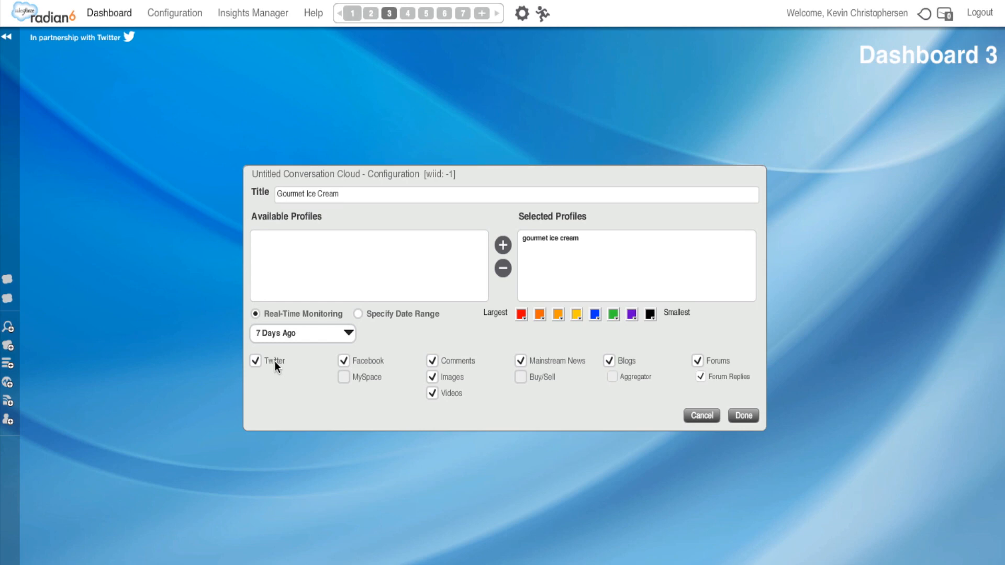
{"action": "mouse_move", "coordinate": [356, 372]}
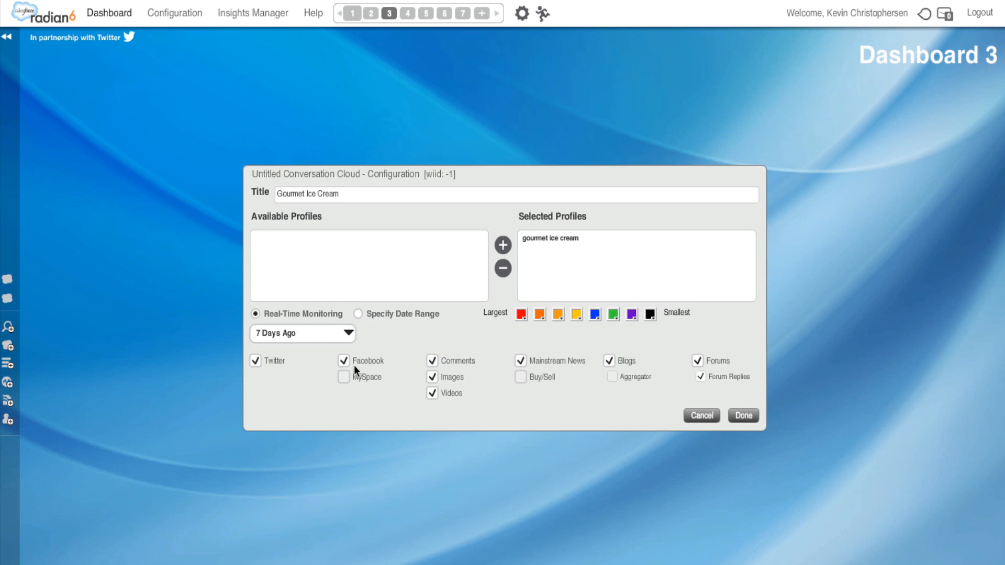
{"action": "mouse_move", "coordinate": [404, 382]}
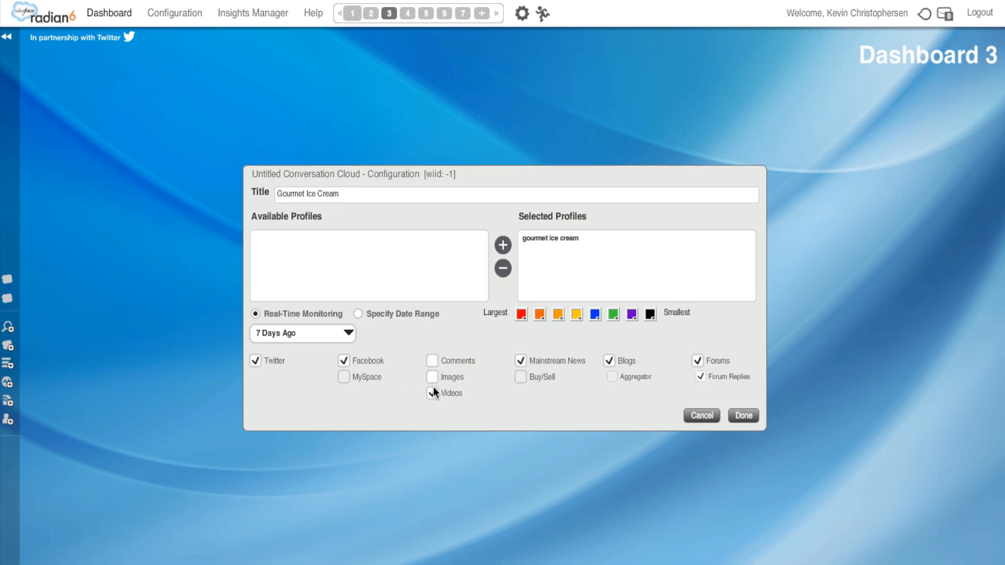
{"action": "left_click", "coordinate": [433, 393]}
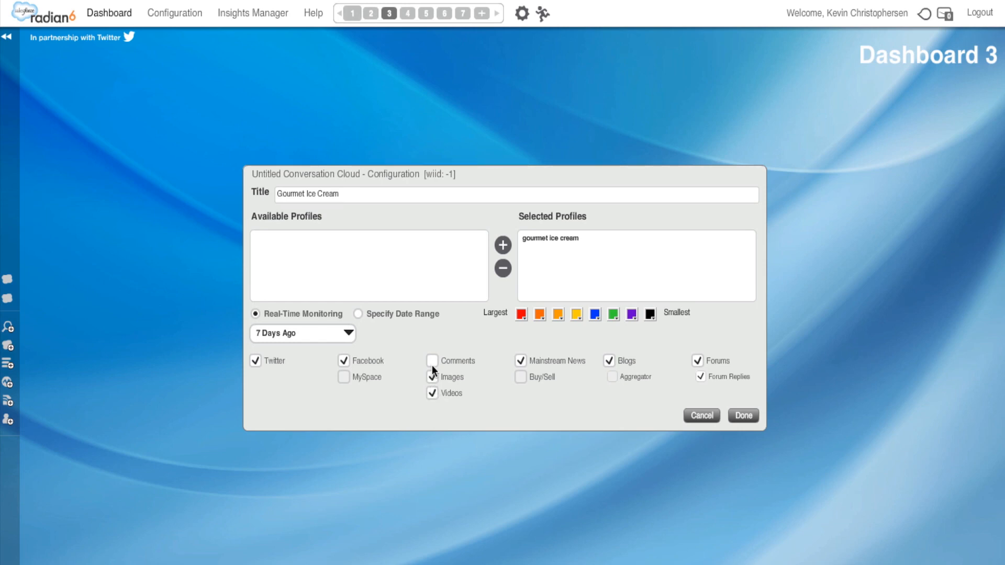
{"action": "left_click", "coordinate": [433, 360]}
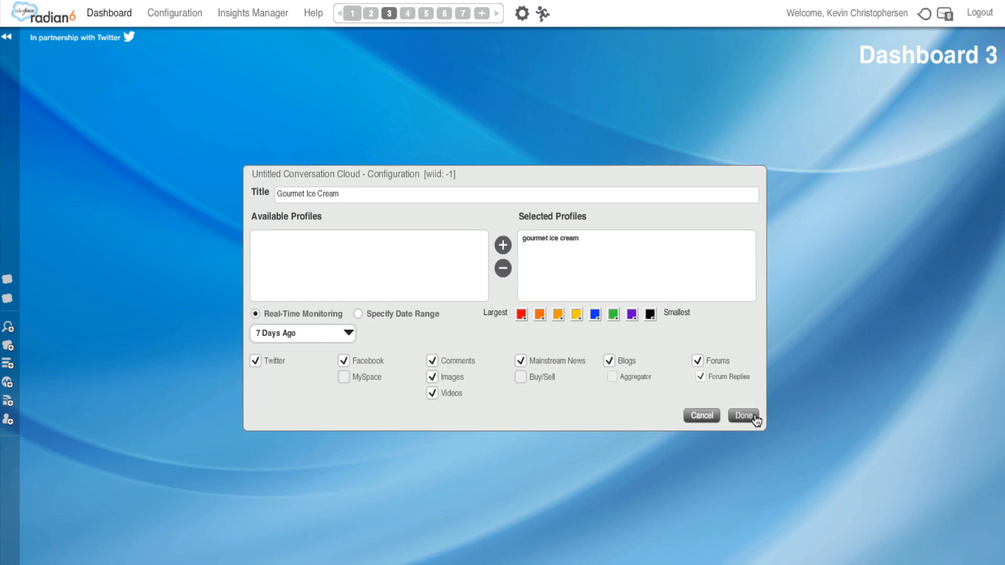
Confirm the cloud configuration, then drill into the word love to list its 488 posts
{"action": "left_click", "coordinate": [744, 416]}
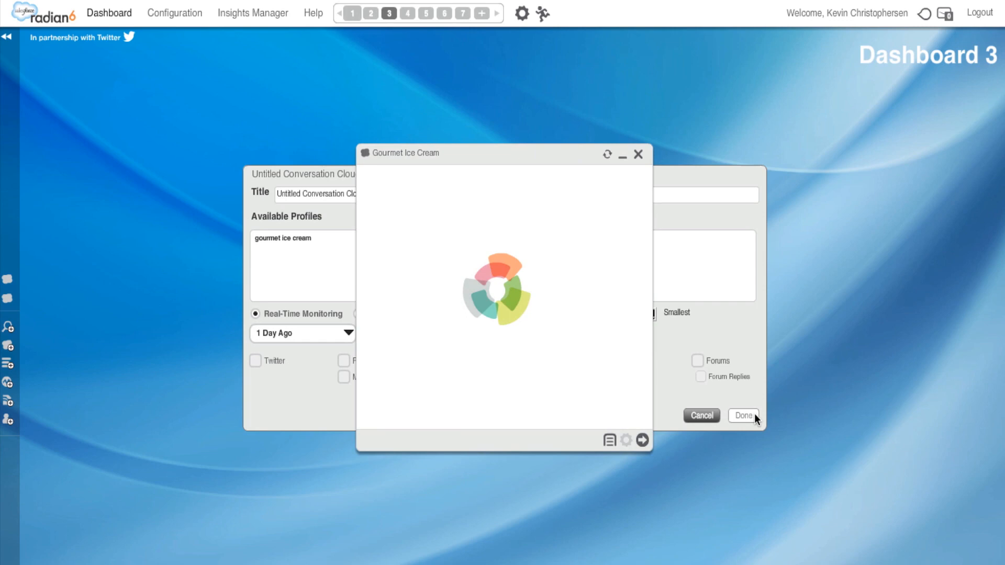
{"action": "mouse_move", "coordinate": [869, 338]}
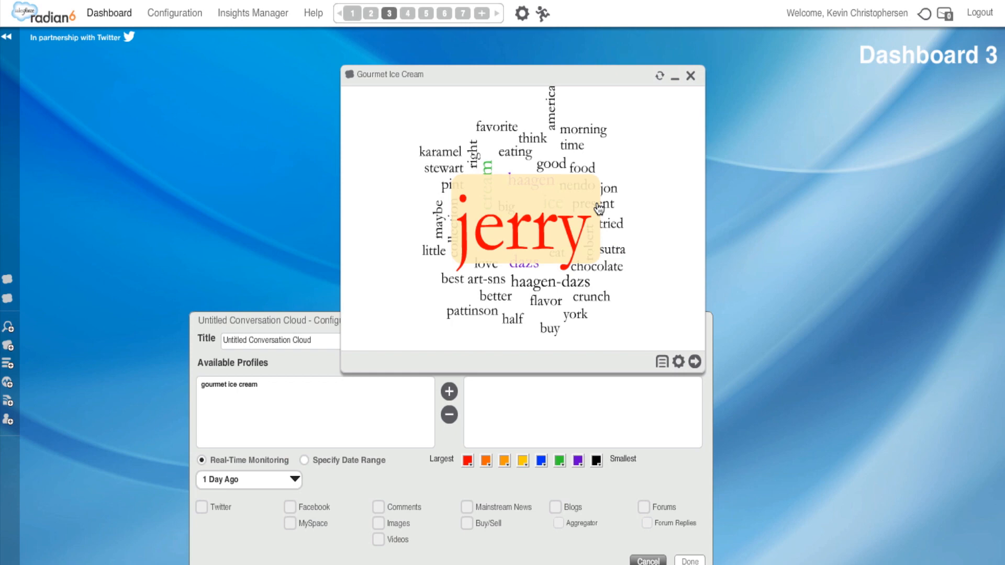
{"action": "mouse_move", "coordinate": [555, 214]}
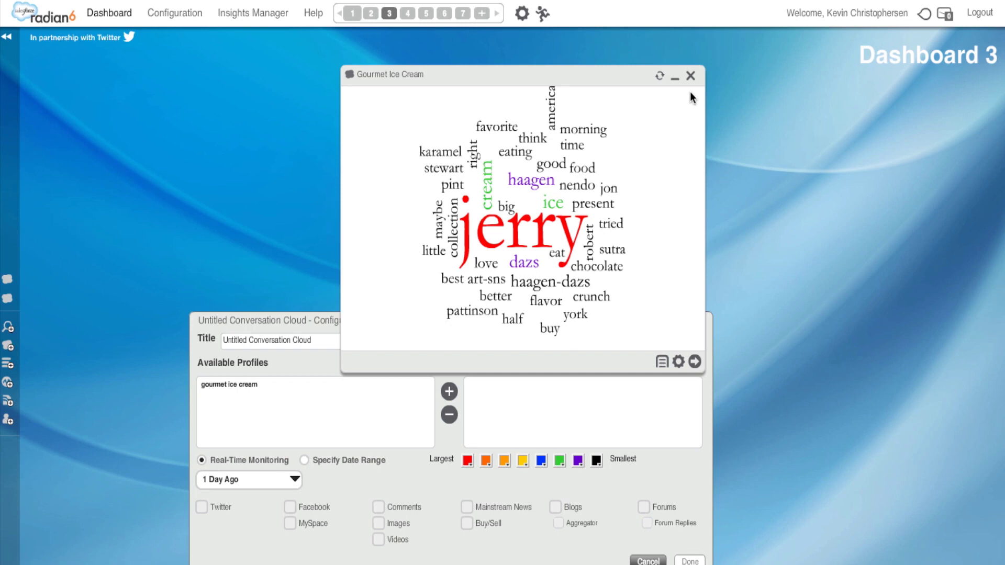
{"action": "mouse_move", "coordinate": [487, 263]}
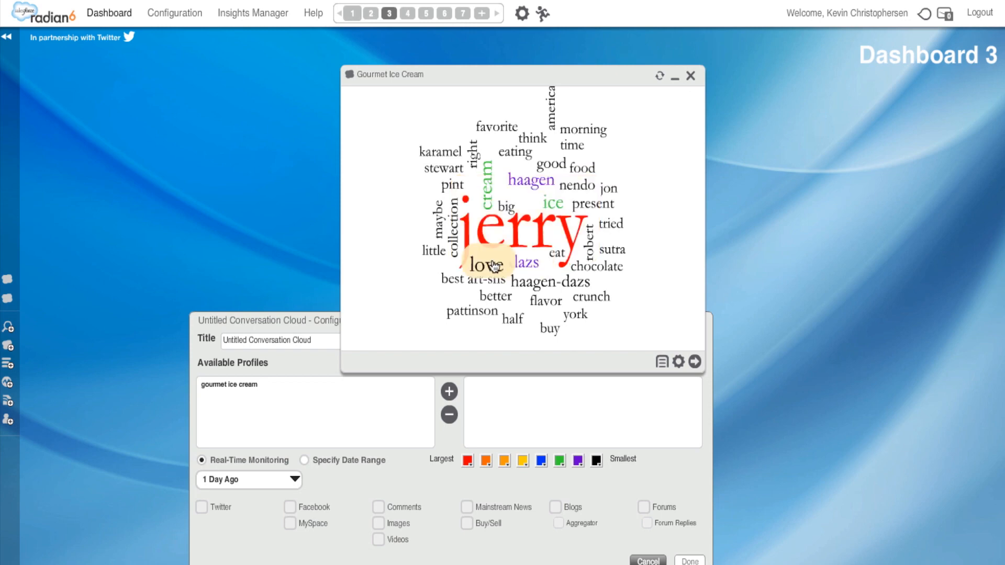
{"action": "right_click", "coordinate": [490, 265]}
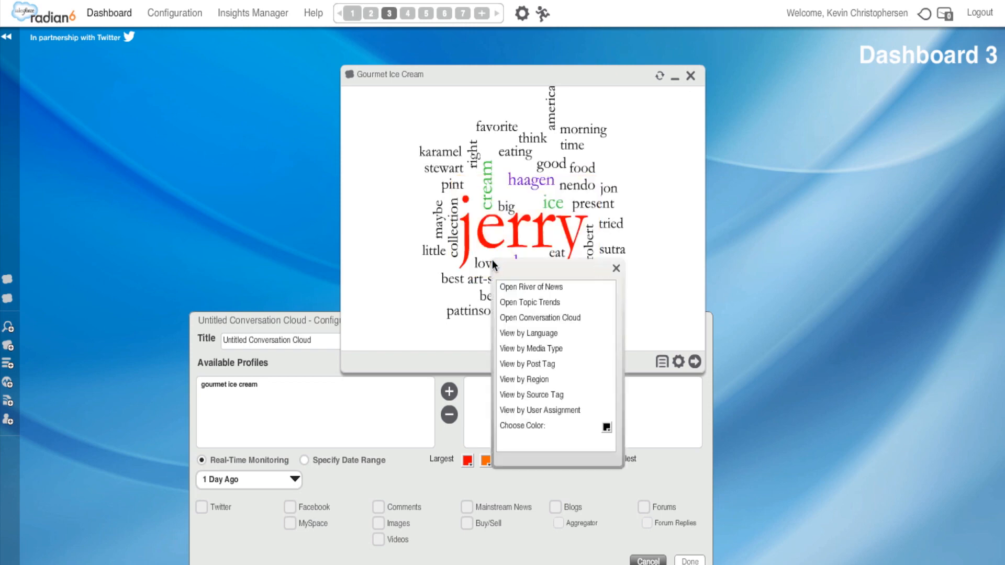
{"action": "mouse_move", "coordinate": [555, 274]}
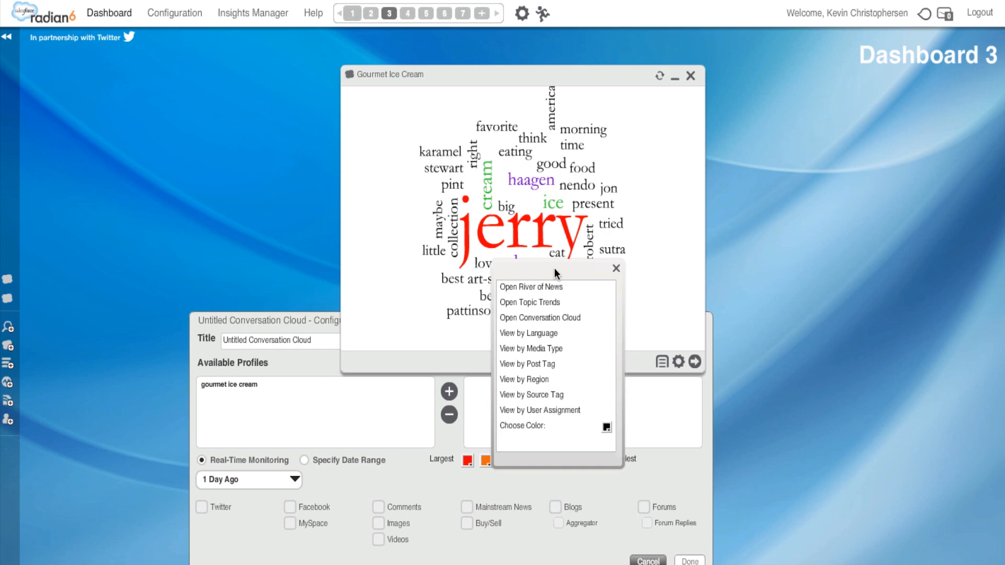
{"action": "mouse_move", "coordinate": [564, 272]}
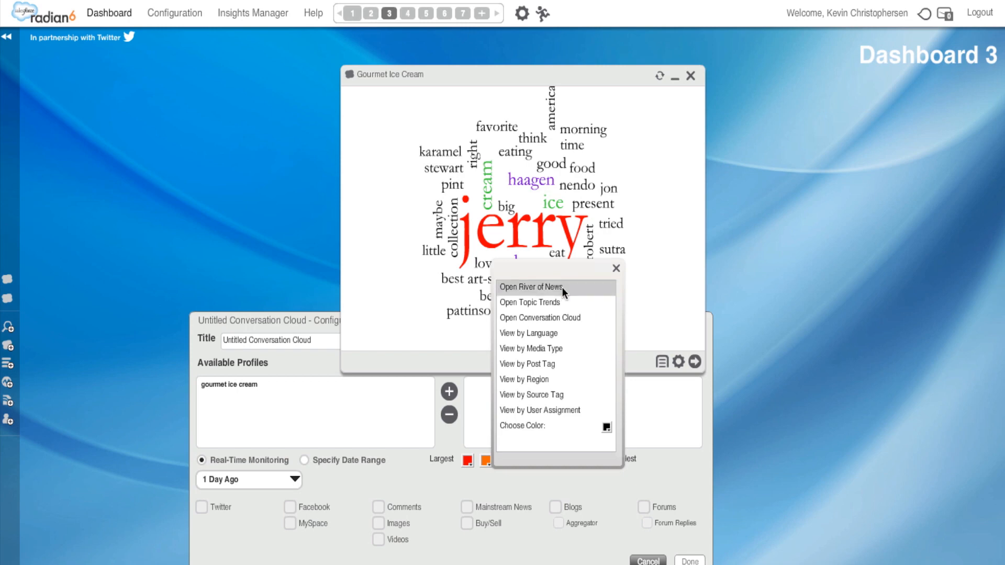
{"action": "left_click", "coordinate": [531, 287]}
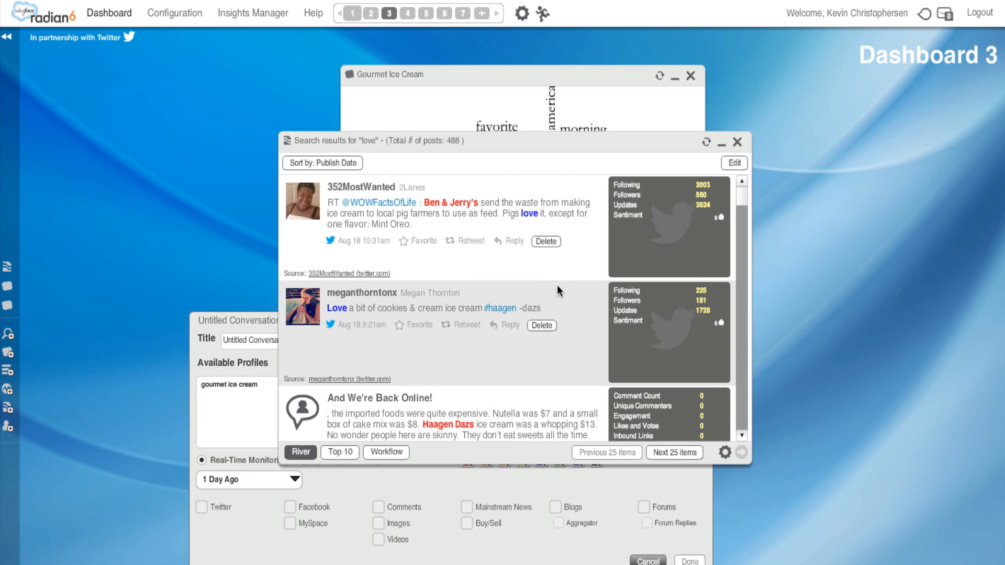
{"action": "mouse_move", "coordinate": [743, 220]}
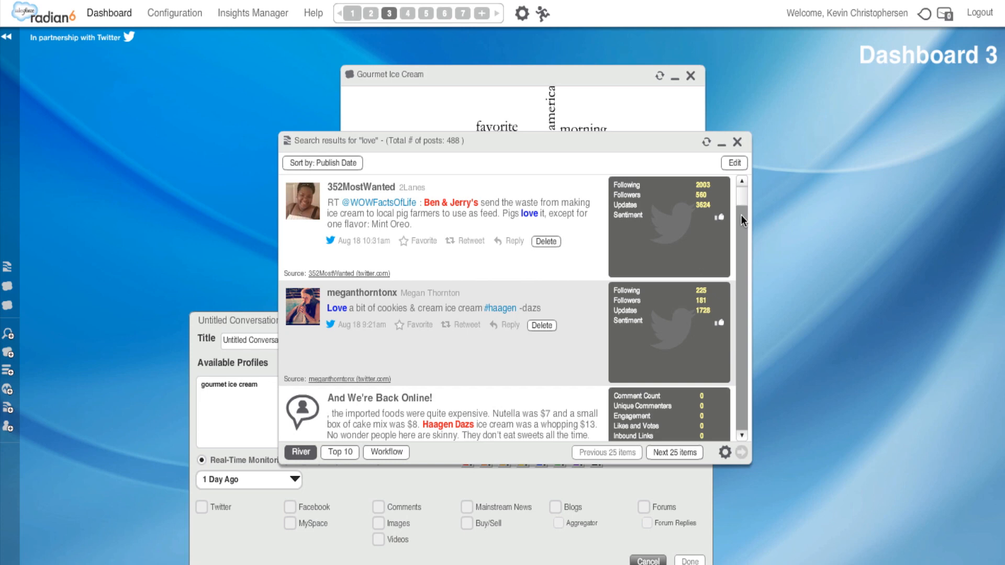
{"action": "mouse_move", "coordinate": [750, 410]}
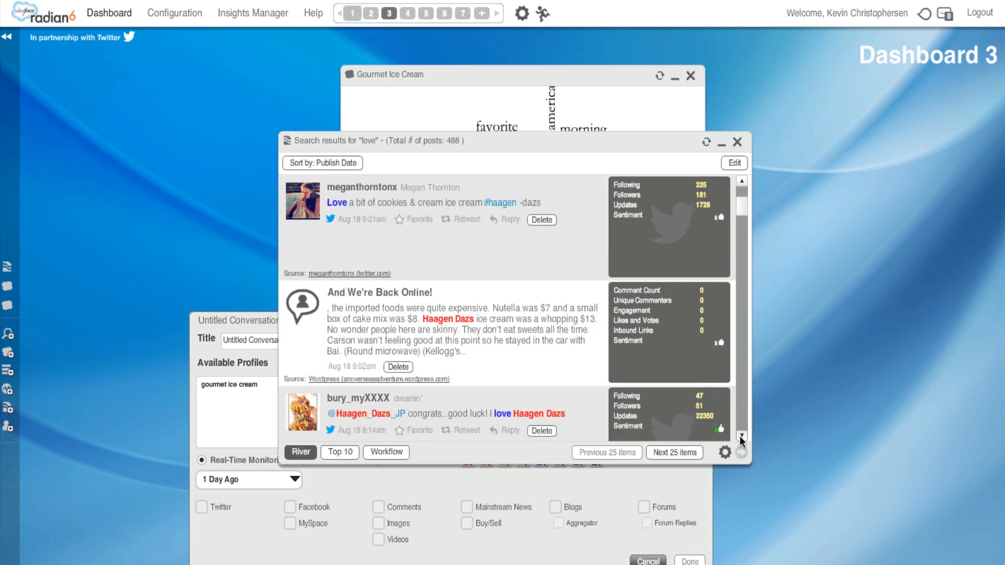
Scroll through the love search results, then delete that results widget with Yes
{"action": "scroll", "scroll_direction": "down", "scroll_amount": 3}
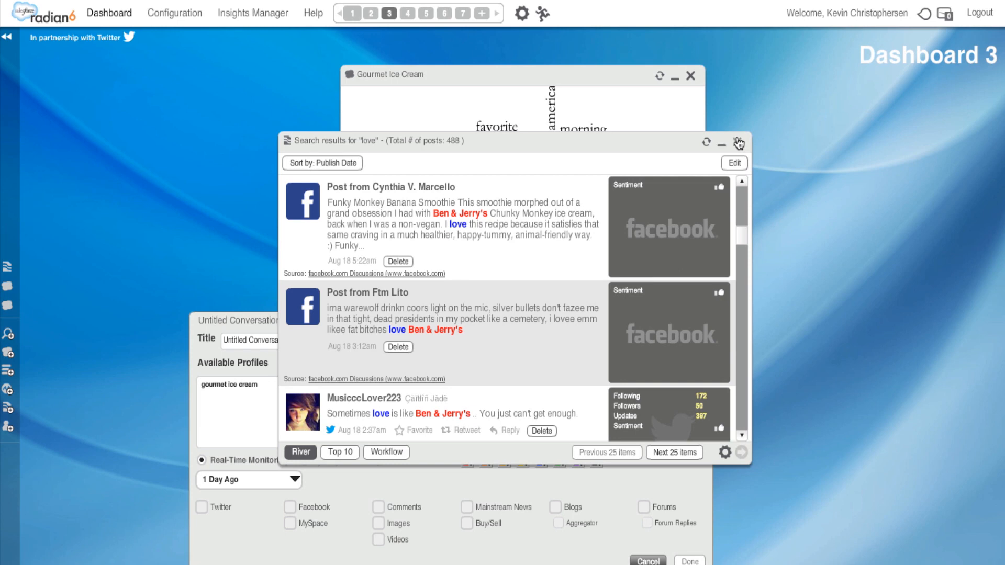
{"action": "left_click", "coordinate": [738, 143]}
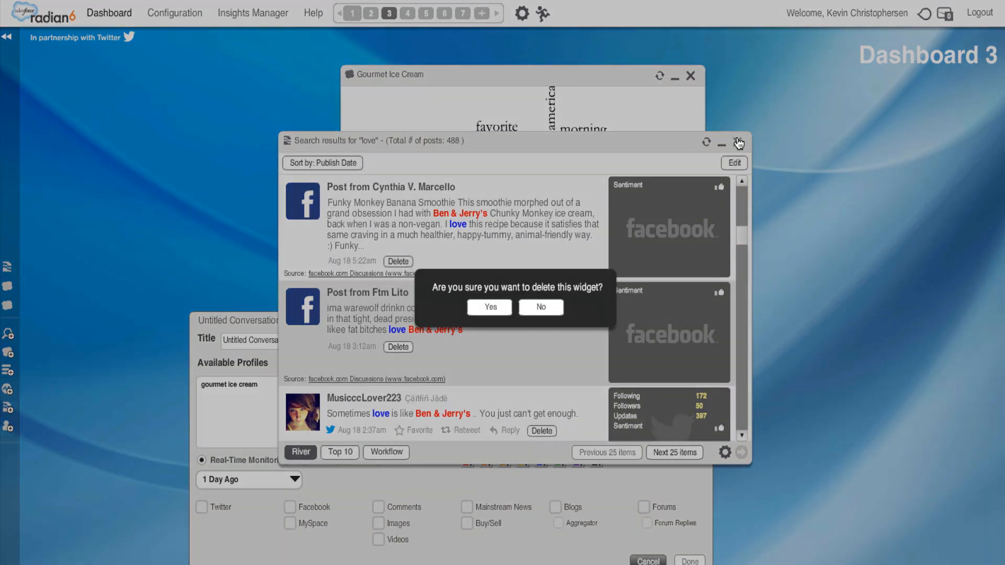
{"action": "left_click", "coordinate": [489, 307]}
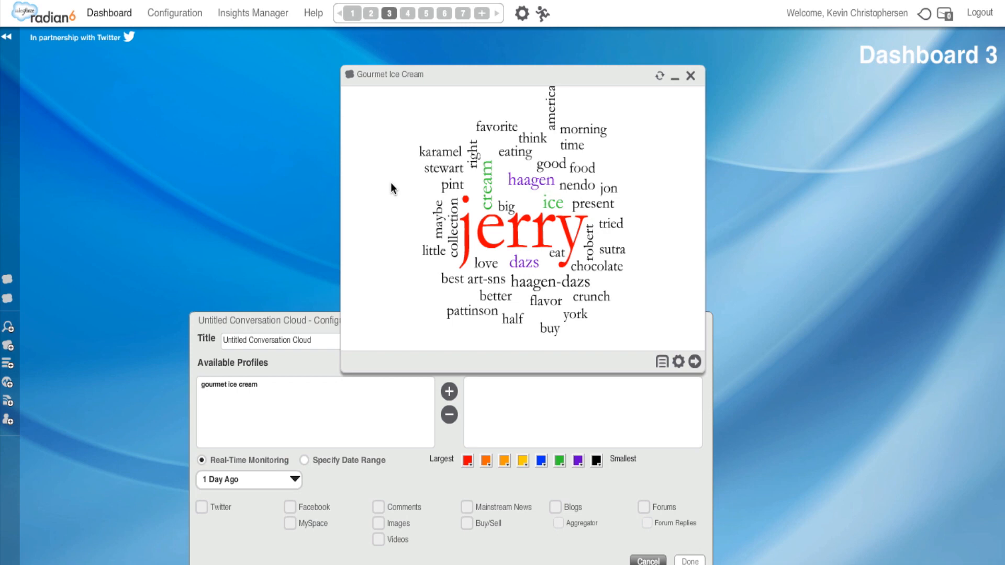
{"action": "mouse_move", "coordinate": [776, 226]}
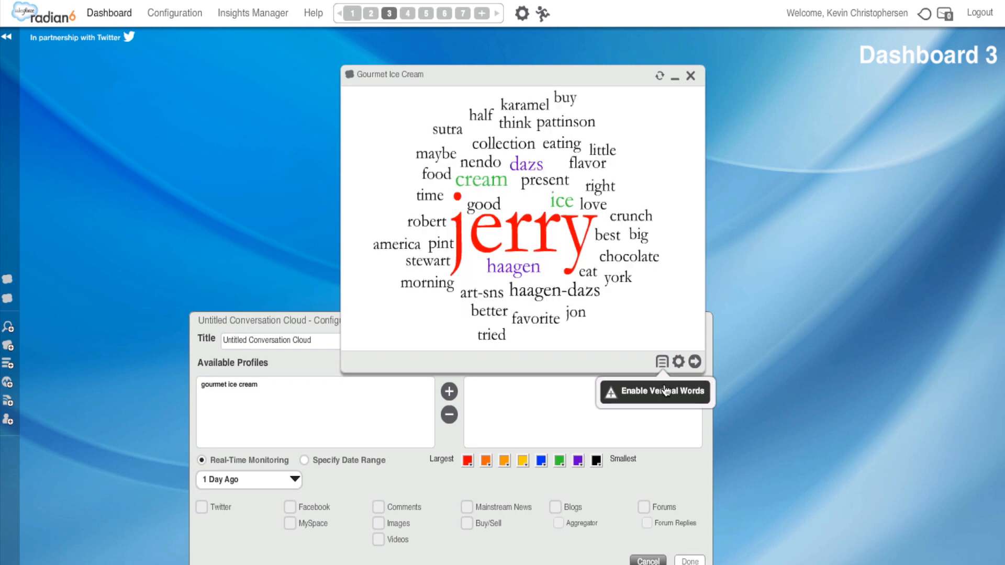
{"action": "mouse_move", "coordinate": [705, 232]}
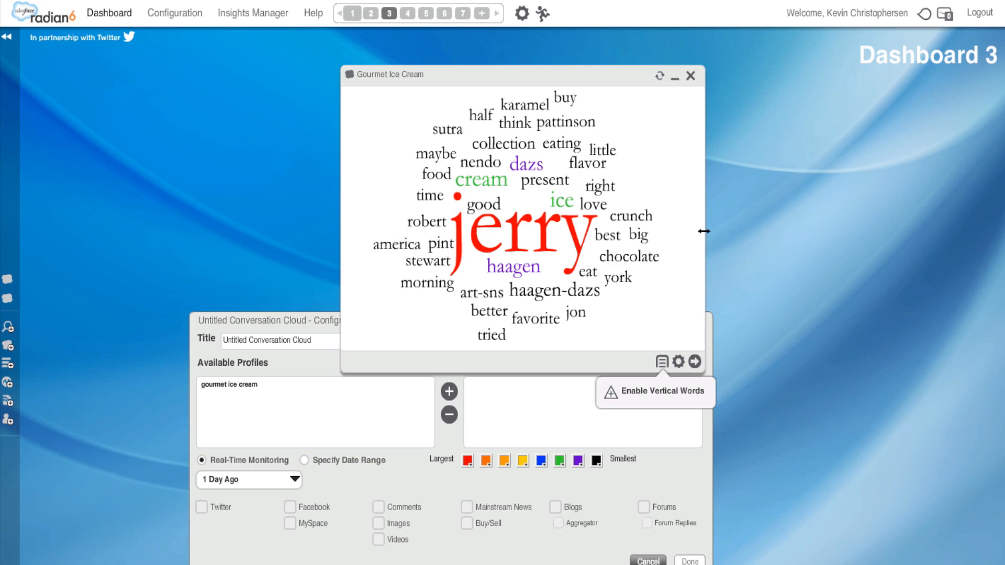
{"action": "mouse_move", "coordinate": [677, 361]}
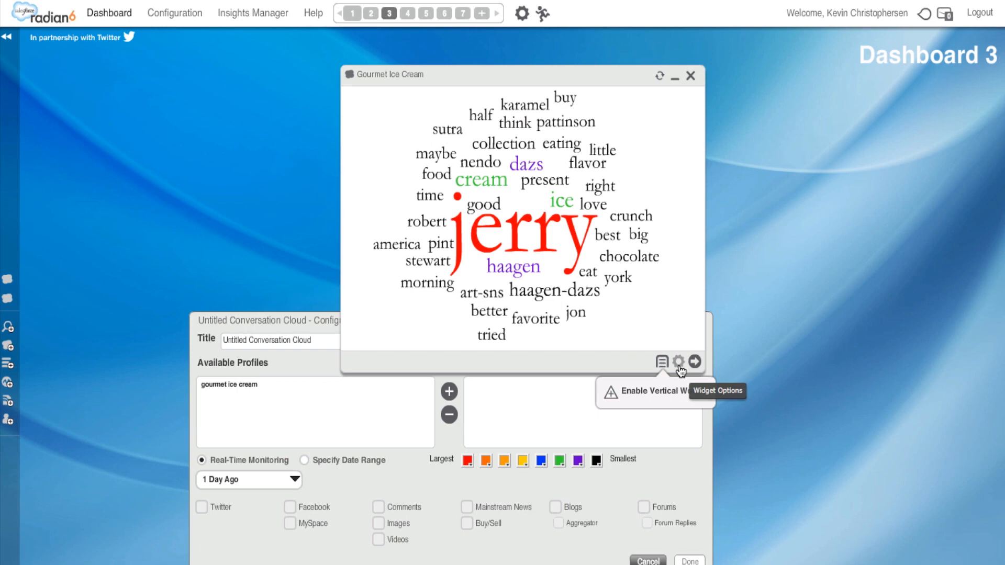
Bring up the cloud widget's export, copy, and move options after the words are laid out horizontally
{"action": "left_click", "coordinate": [678, 362]}
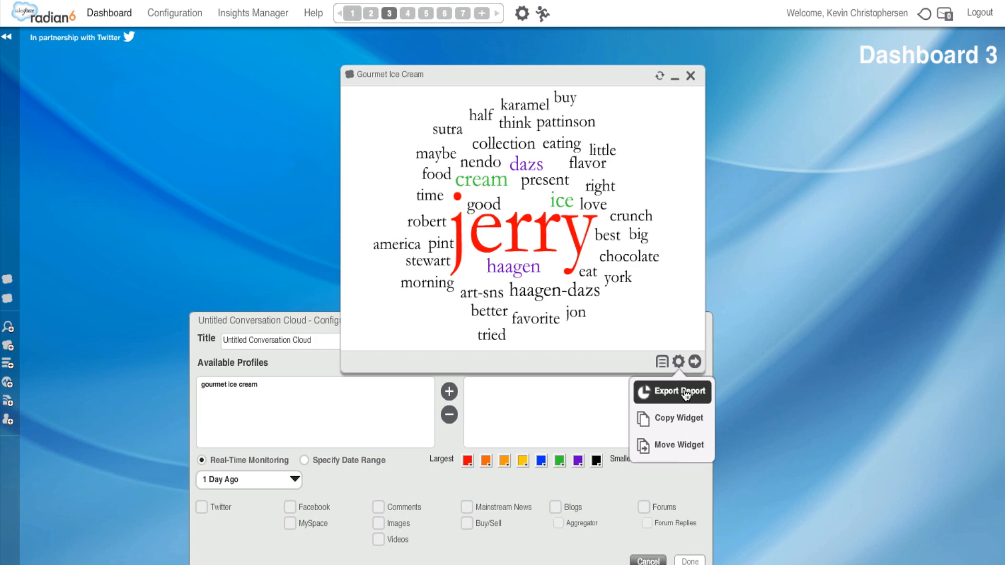
{"action": "mouse_move", "coordinate": [701, 281]}
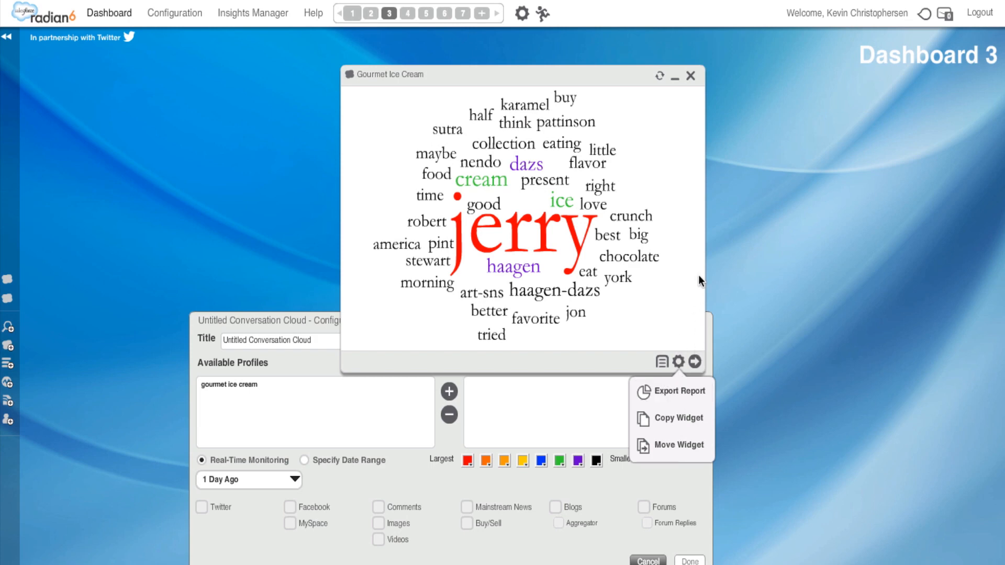
{"action": "mouse_move", "coordinate": [506, 144]}
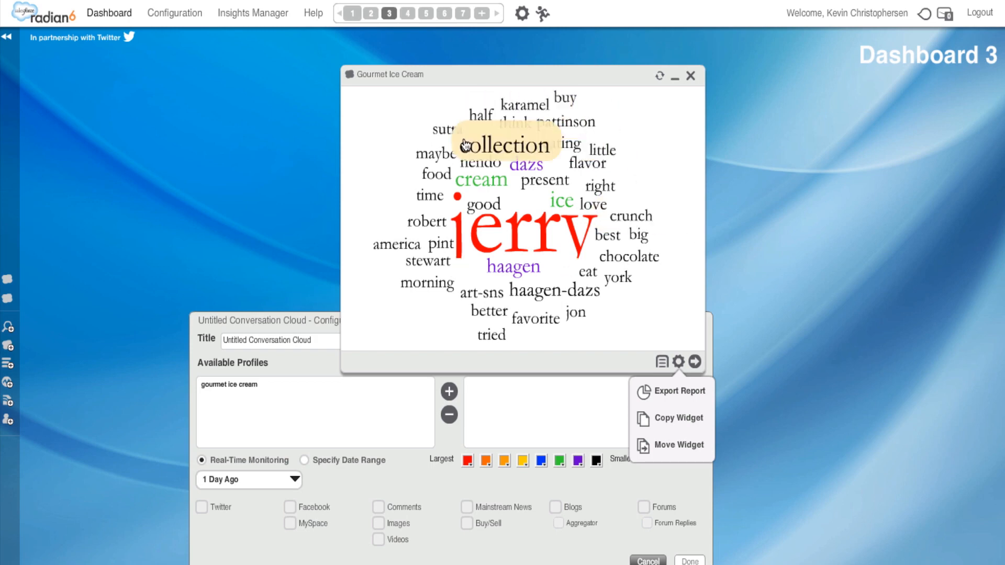
{"action": "mouse_move", "coordinate": [716, 206]}
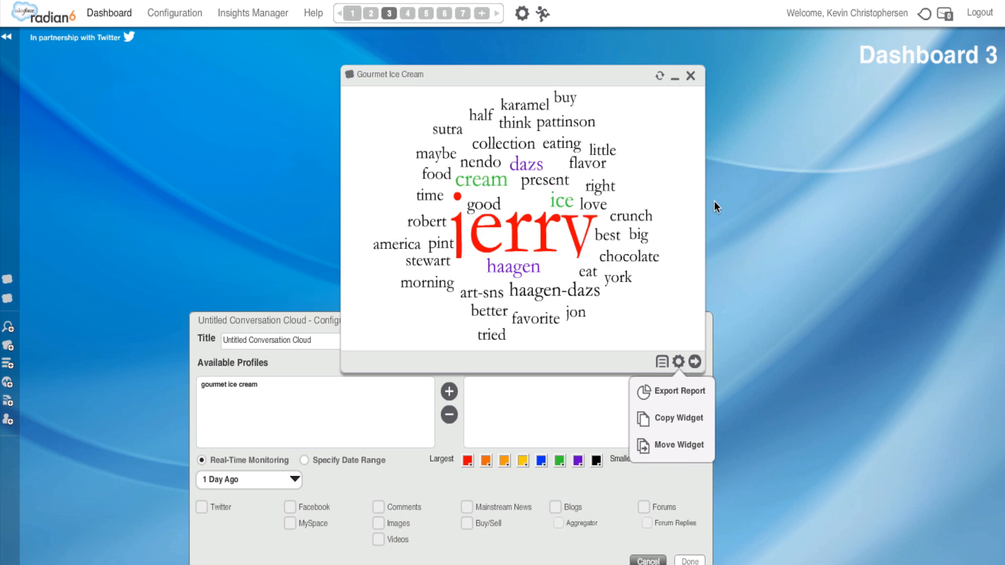
{"action": "mouse_move", "coordinate": [214, 54]}
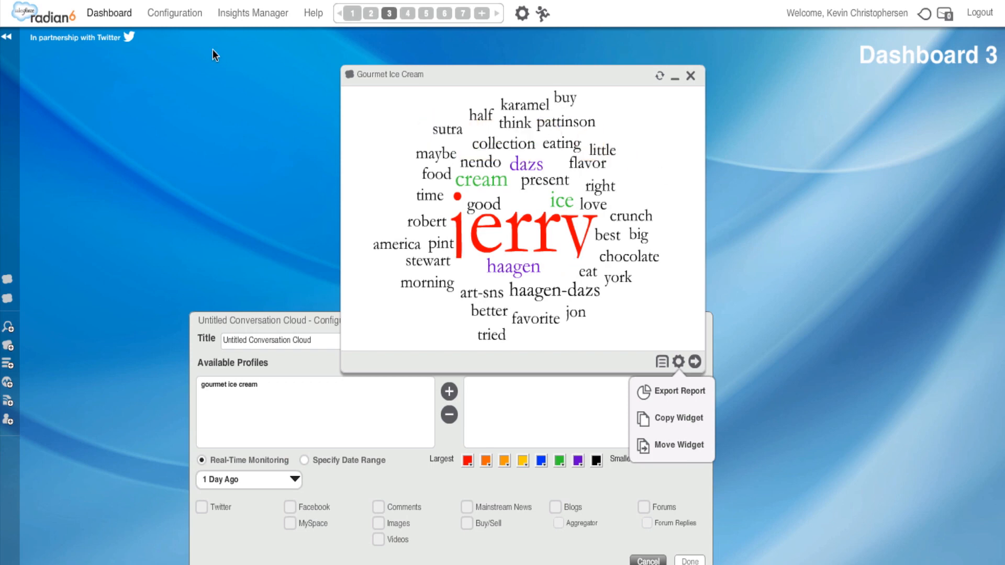
{"action": "left_click", "coordinate": [174, 13]}
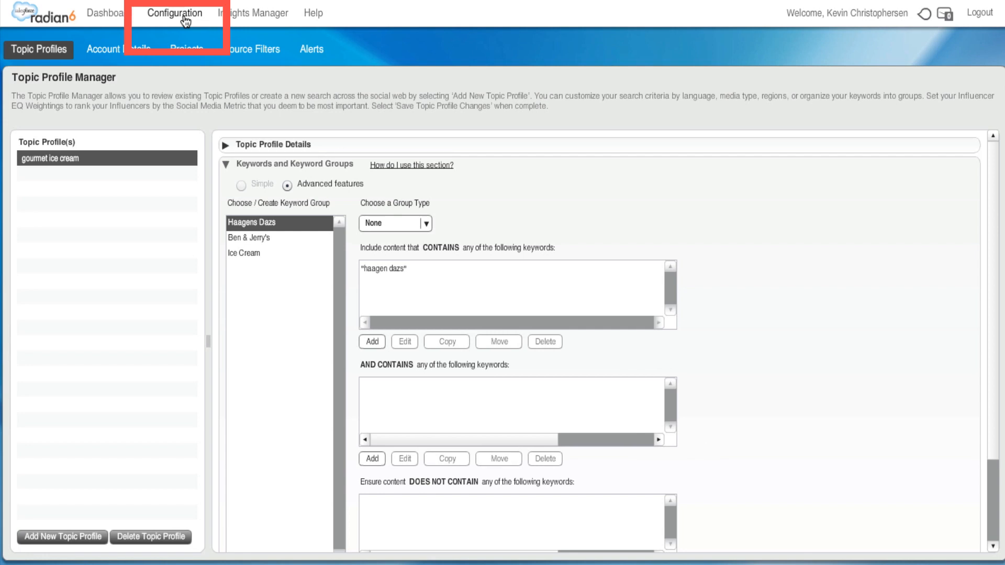
{"action": "mouse_move", "coordinate": [213, 82]}
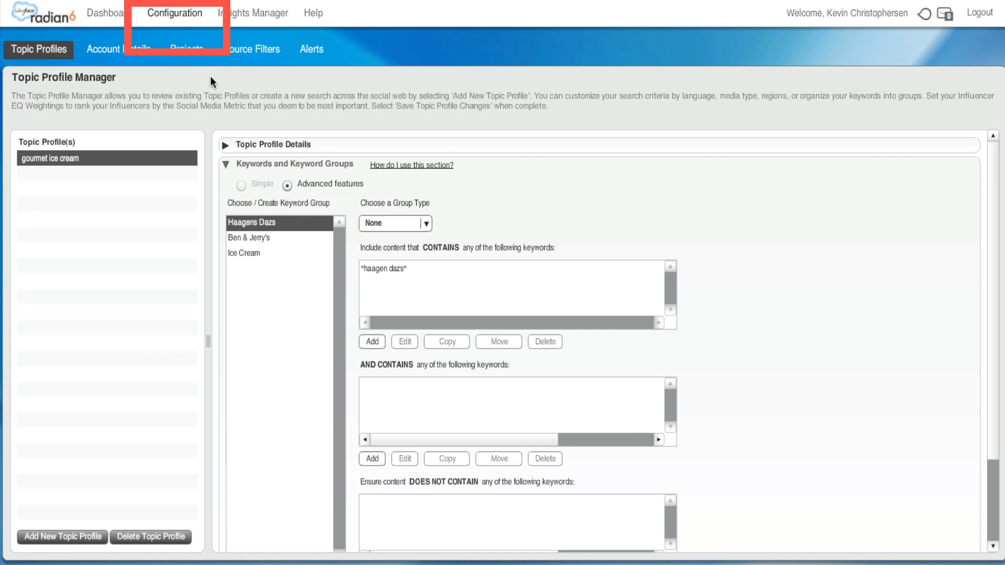
{"action": "mouse_move", "coordinate": [233, 173]}
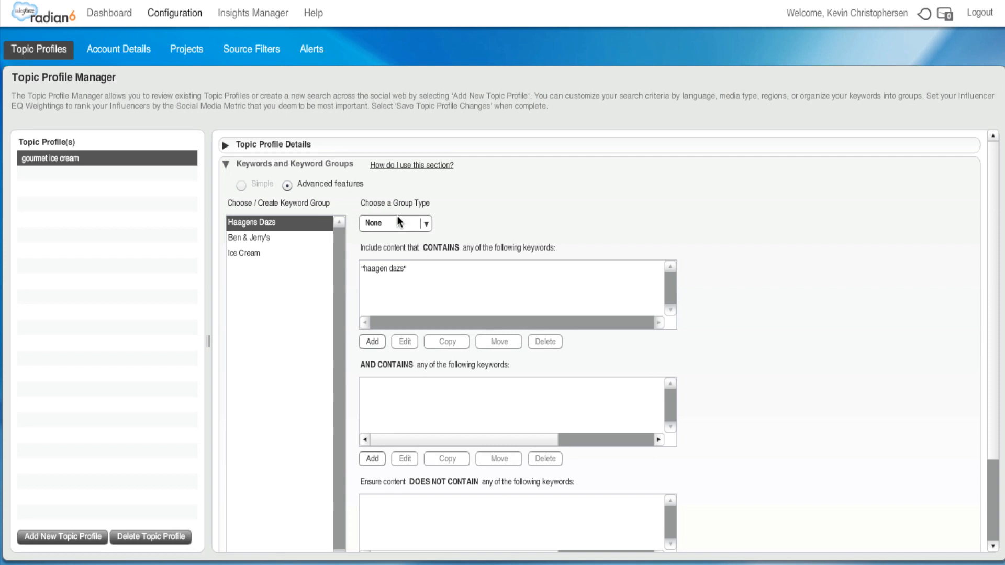
{"action": "mouse_move", "coordinate": [391, 496]}
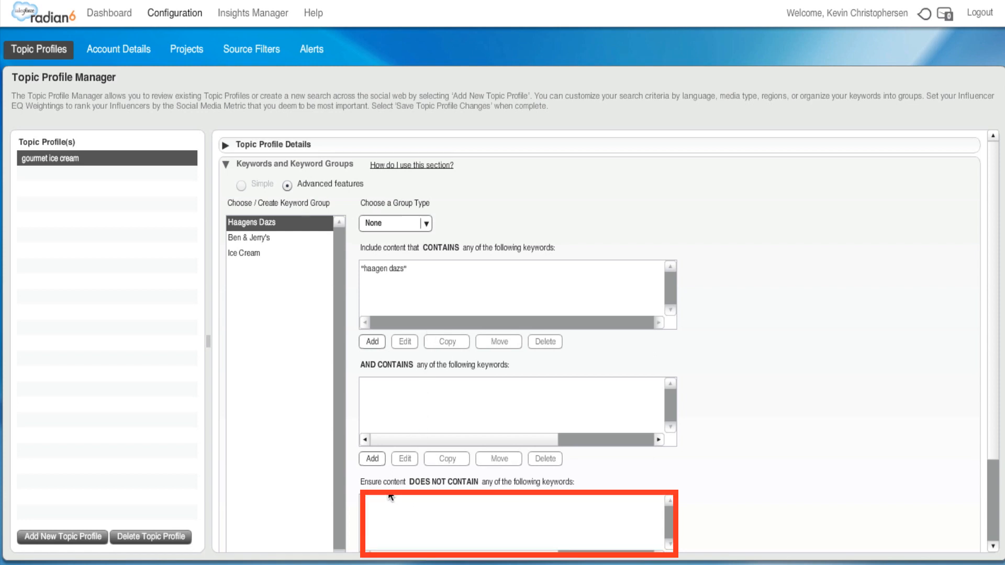
{"action": "mouse_move", "coordinate": [391, 506]}
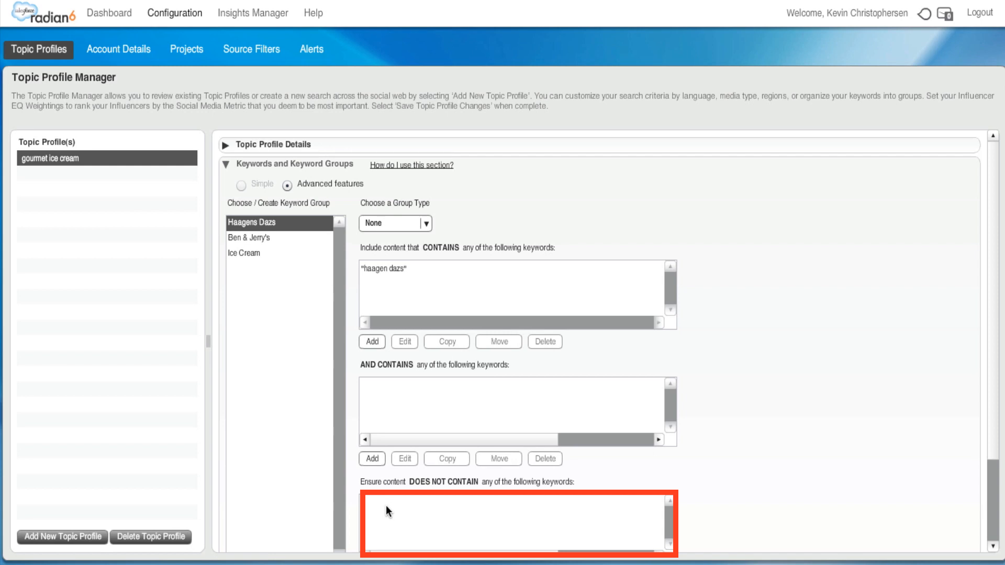
{"action": "mouse_move", "coordinate": [541, 32]}
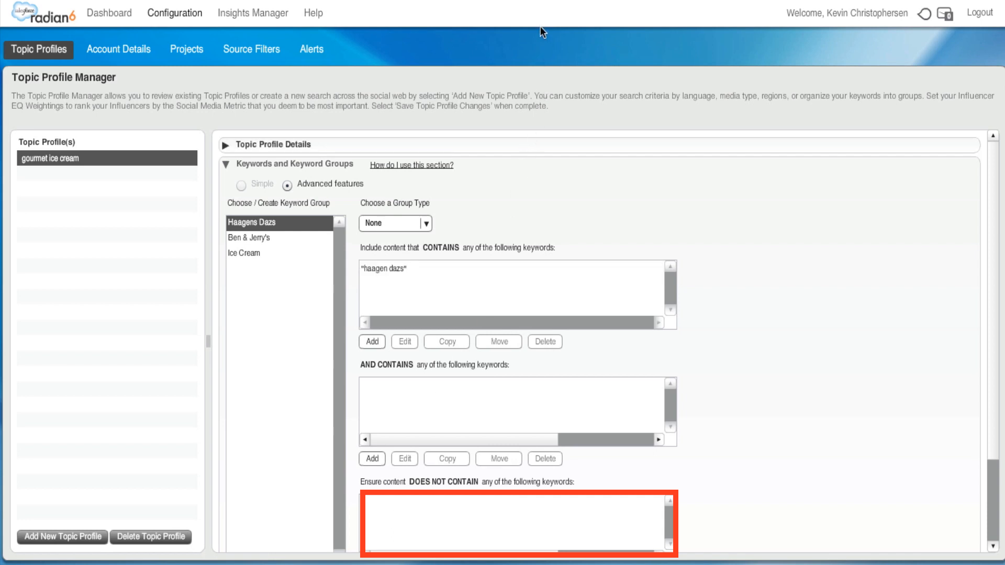
{"action": "mouse_move", "coordinate": [895, 84]}
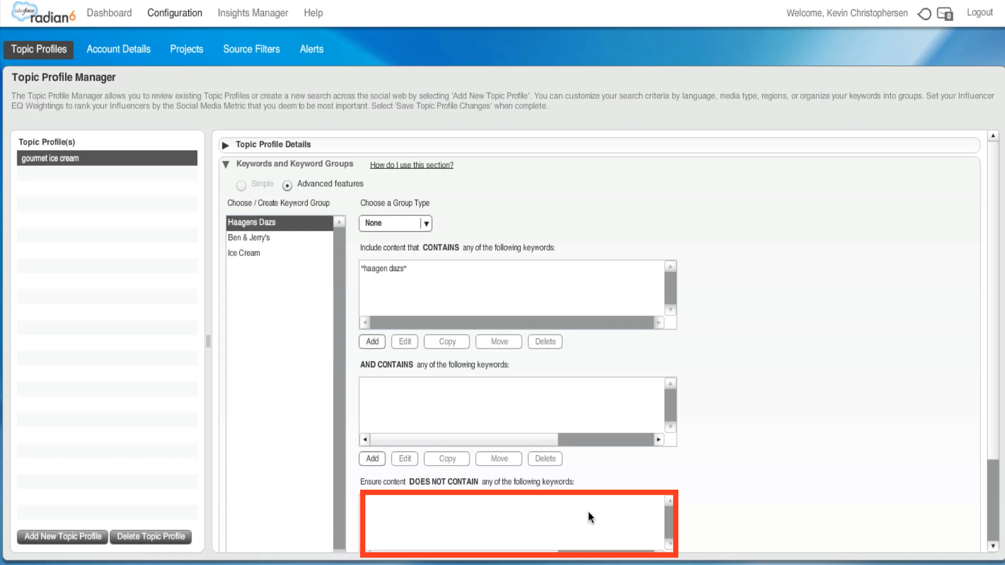
{"action": "mouse_move", "coordinate": [992, 368]}
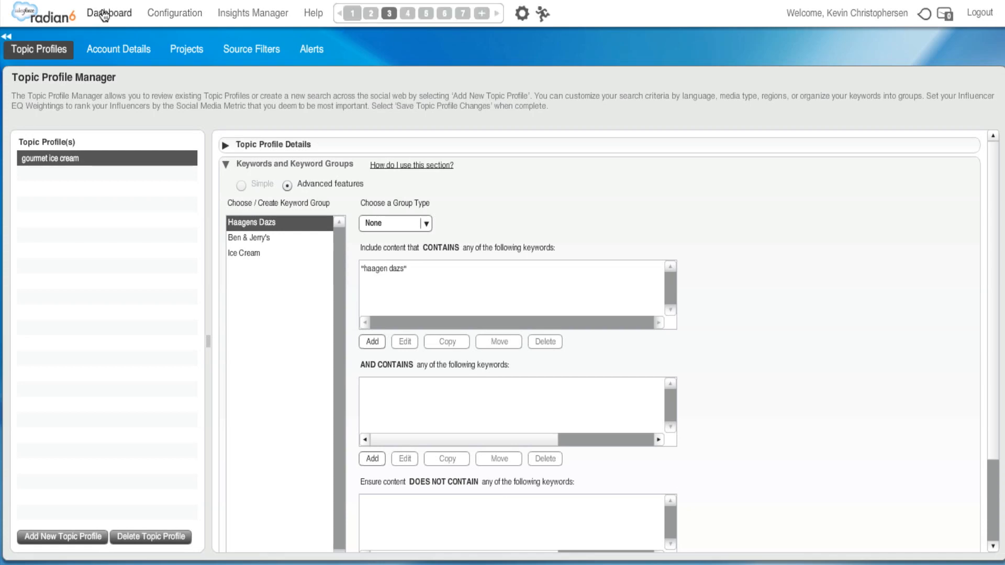
{"action": "left_click", "coordinate": [109, 13]}
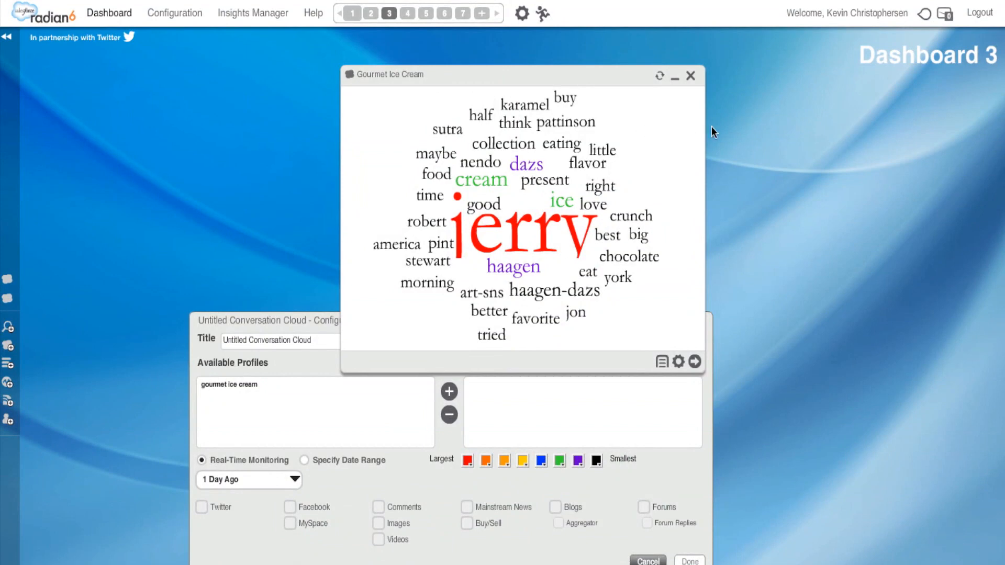
{"action": "mouse_move", "coordinate": [743, 136]}
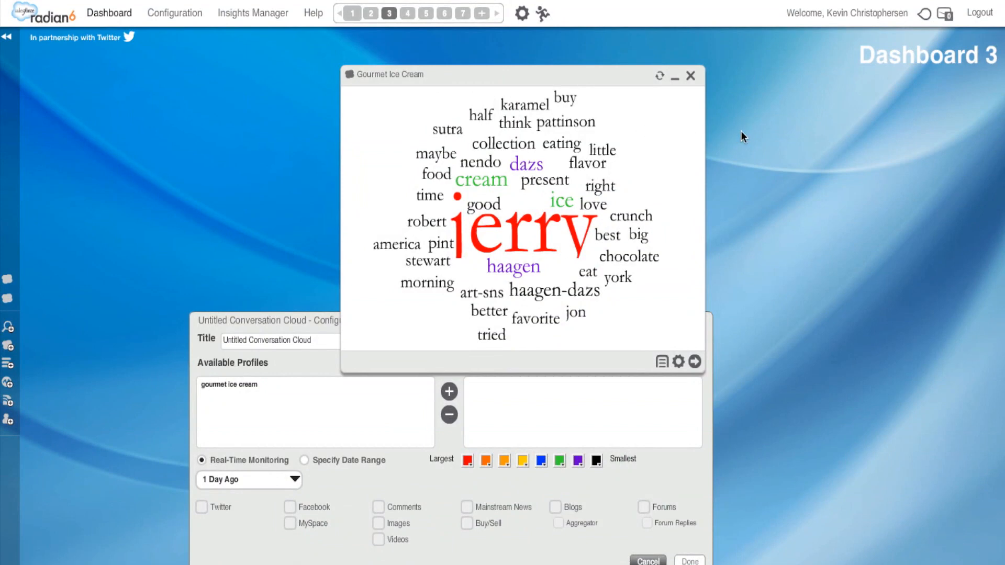